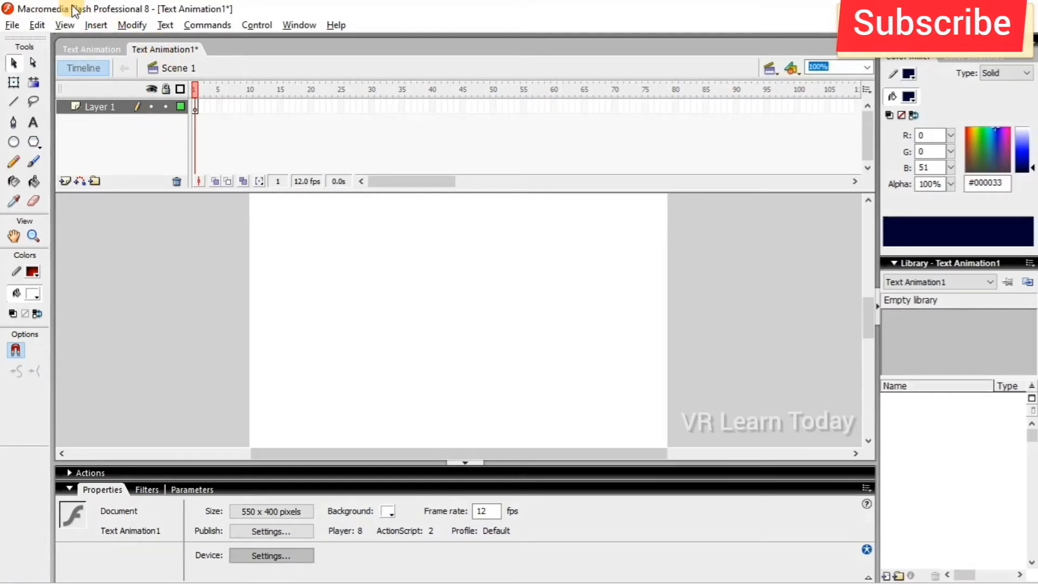
mouse_move(163, 10)
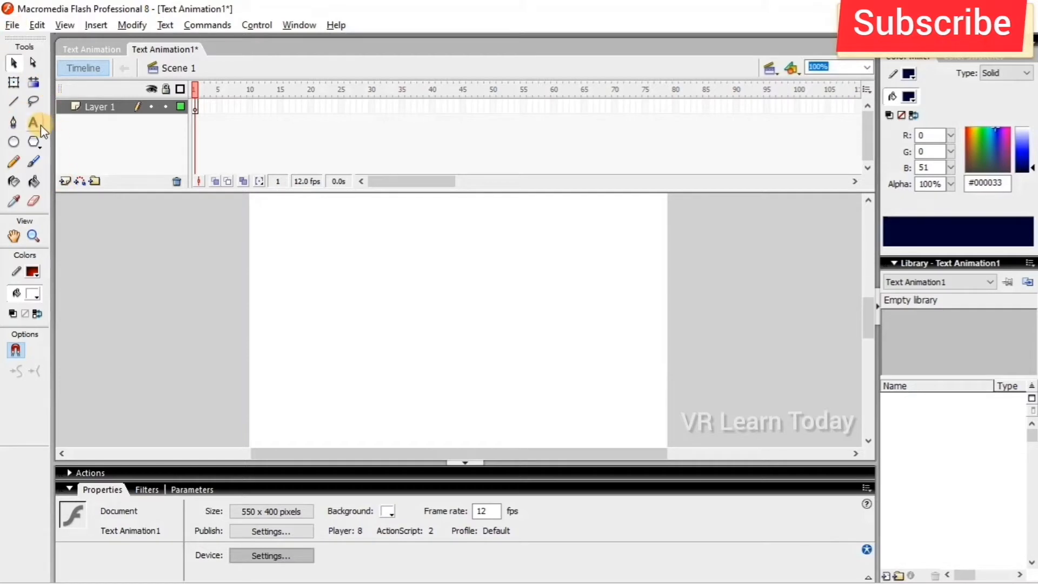
Place the word 'Flash' as static text on the stage with the Text Tool.
left_click(33, 123)
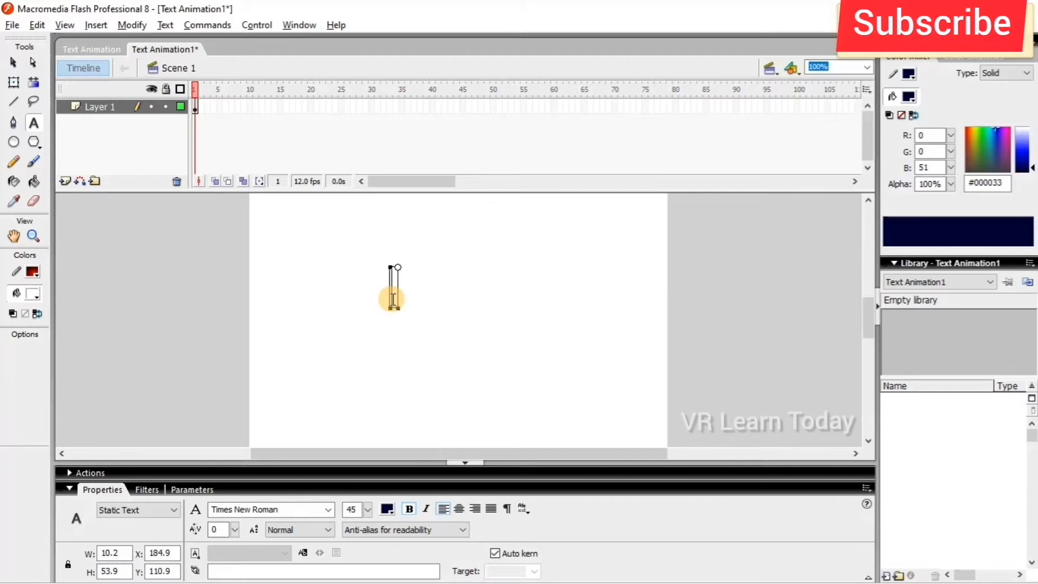
type("Flash")
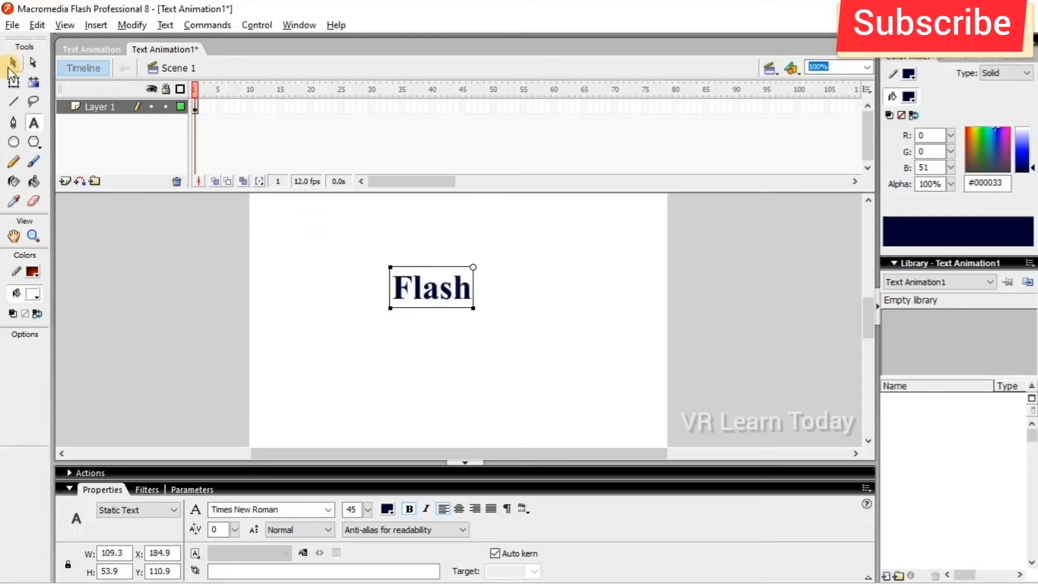
mouse_move(12, 62)
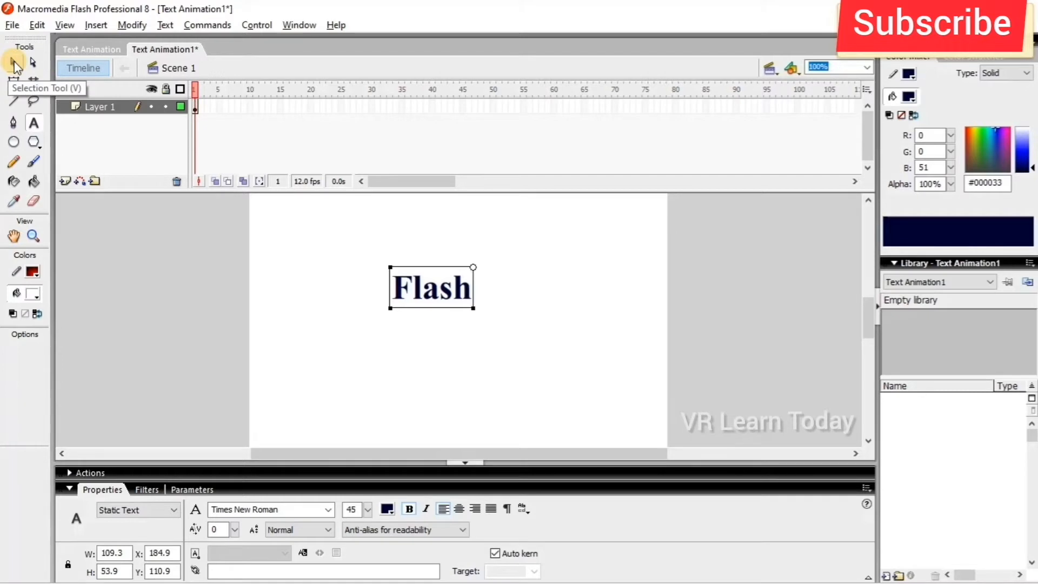
Centre the word on the stage and break it apart into separate letters.
left_click_drag(431, 287, 455, 287)
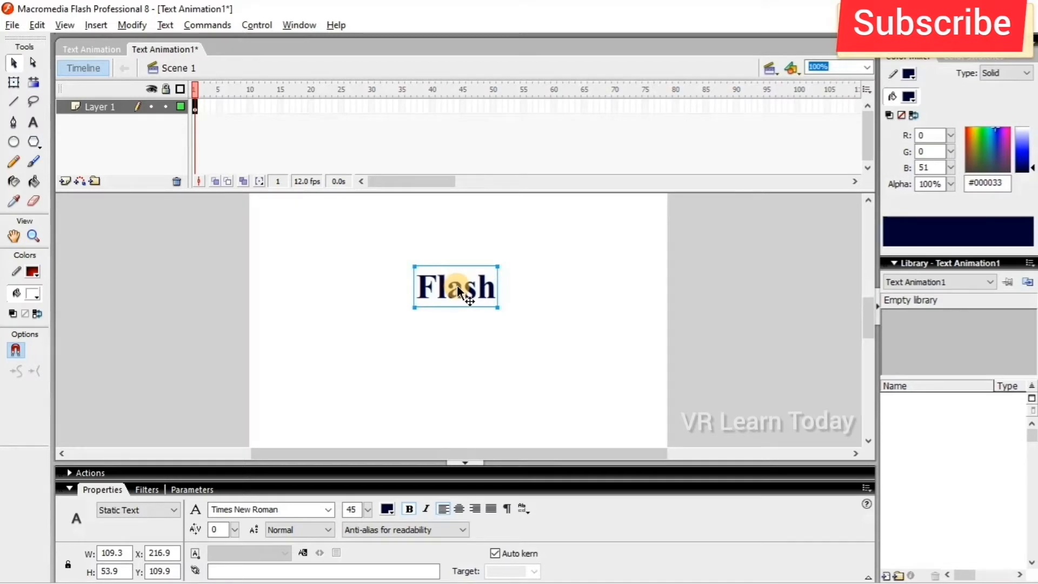
right_click(461, 291)
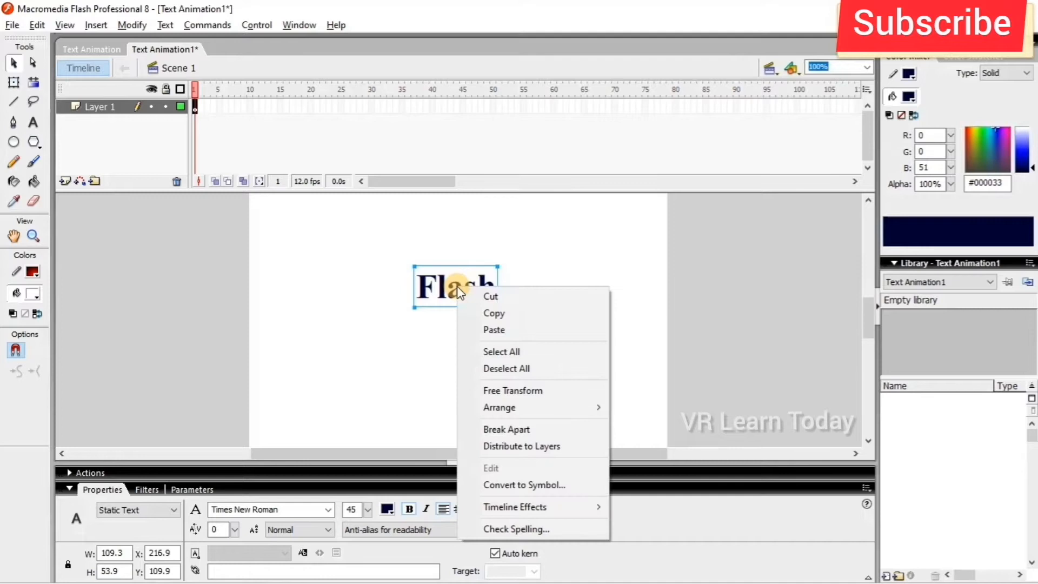
mouse_move(506, 430)
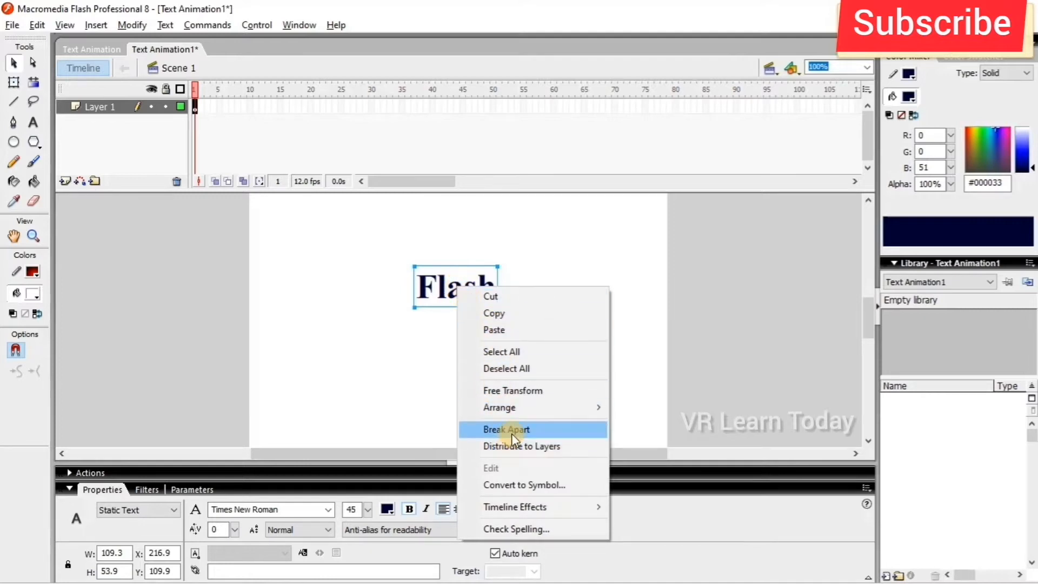
left_click(506, 430)
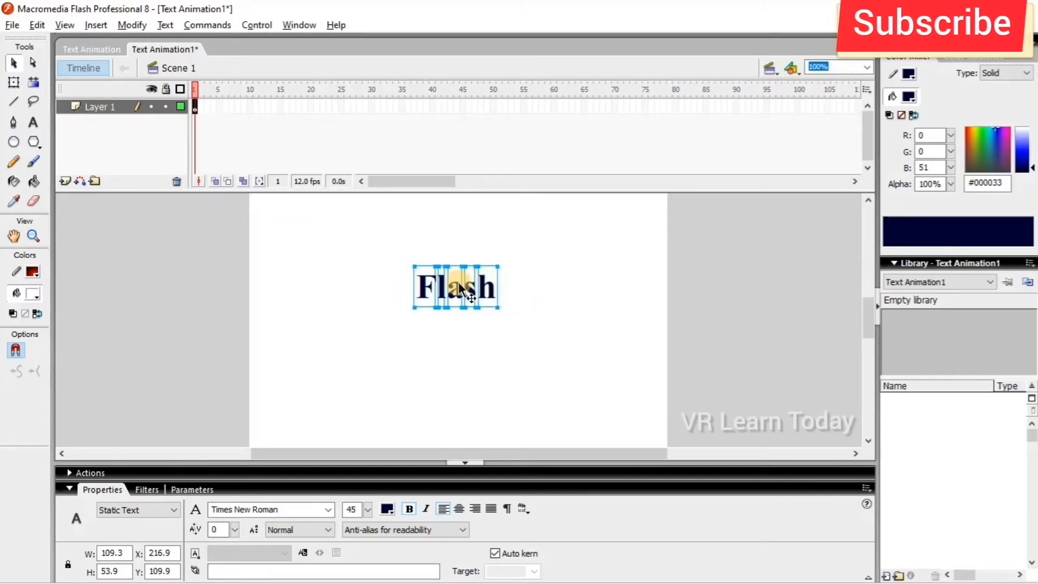
Distribute the letters so F, l, a, s, h each sit on their own layer.
right_click(464, 291)
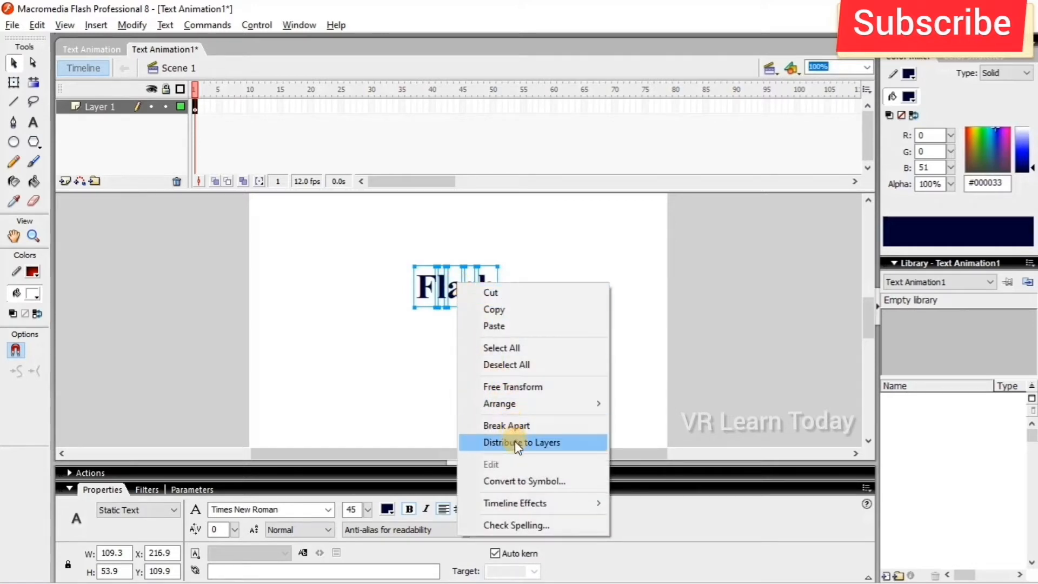
left_click(521, 442)
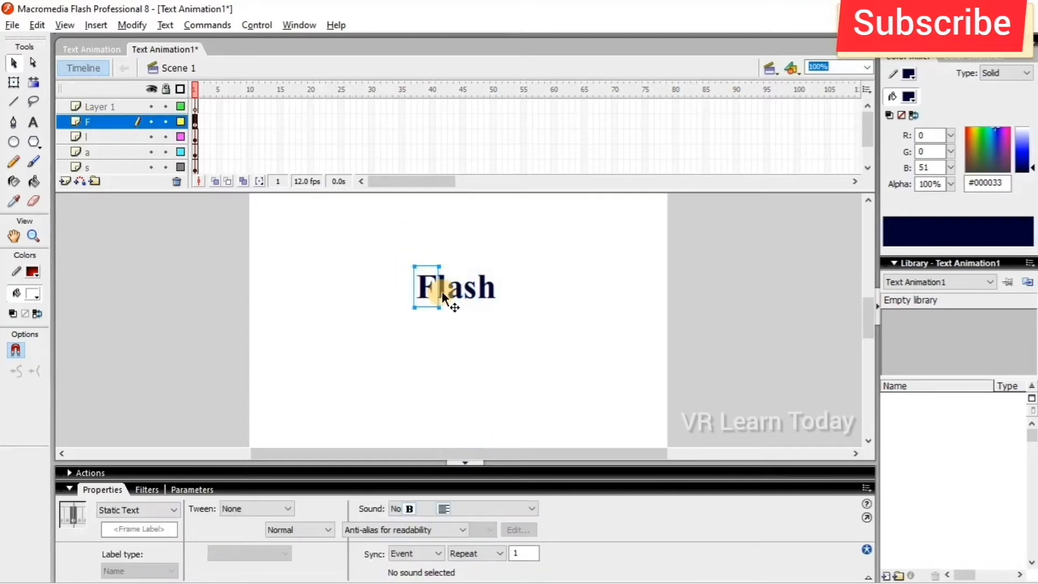
left_click(86, 151)
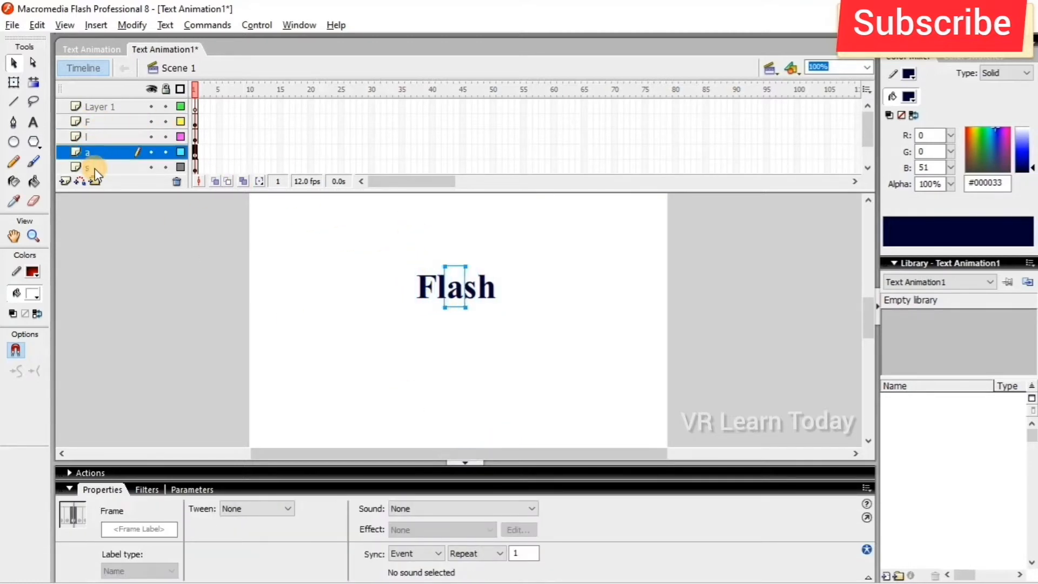
left_click(87, 166)
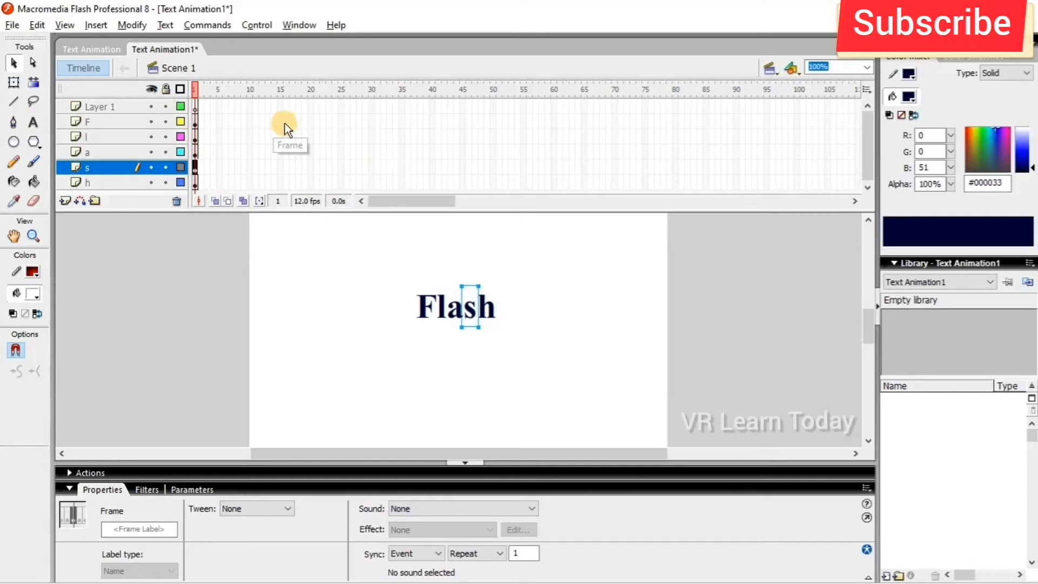
mouse_move(284, 126)
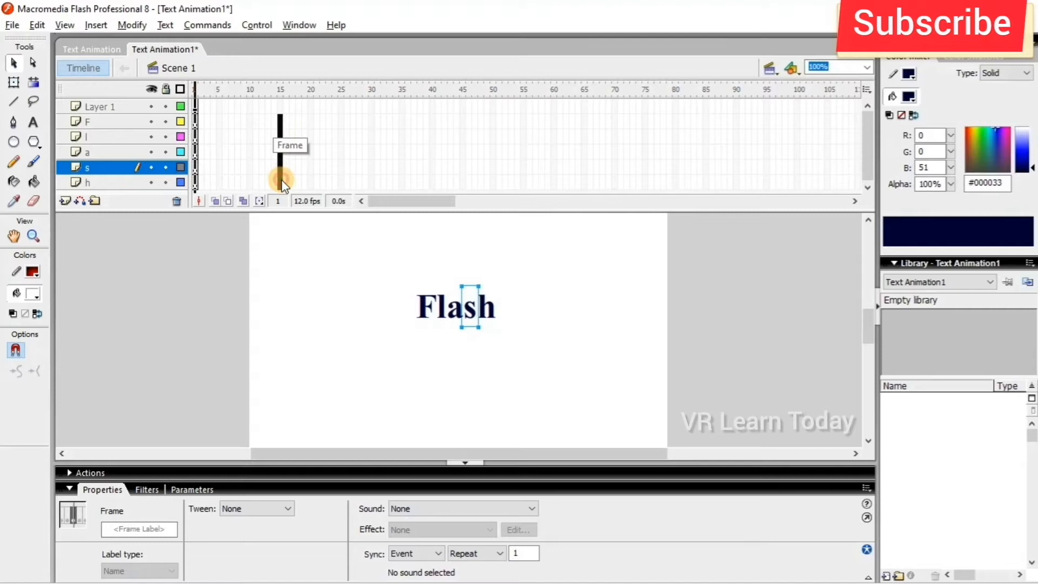
Insert keyframes at frame 15 on all five letter layers.
left_click(87, 182)
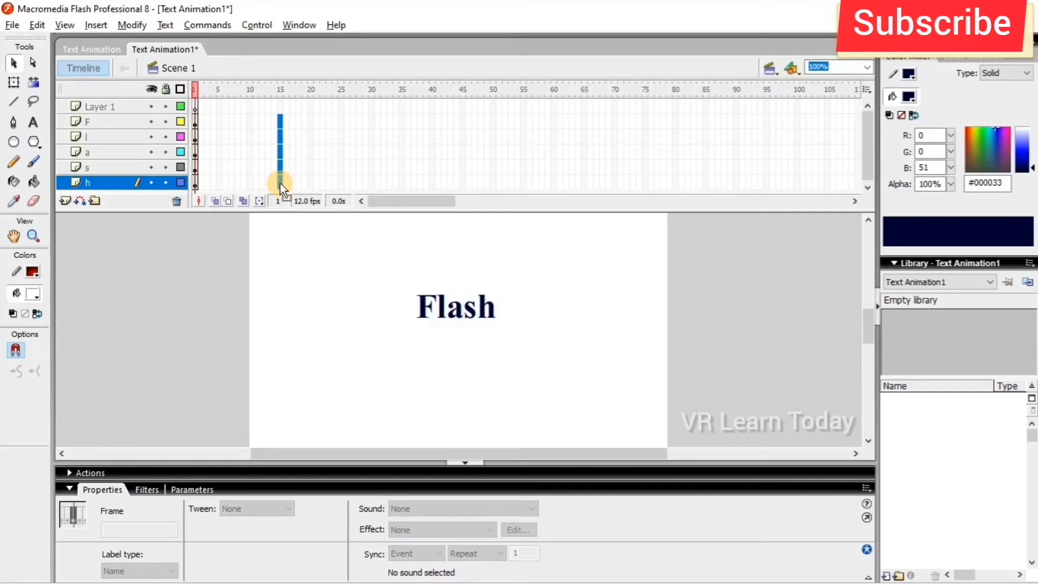
right_click(279, 181)
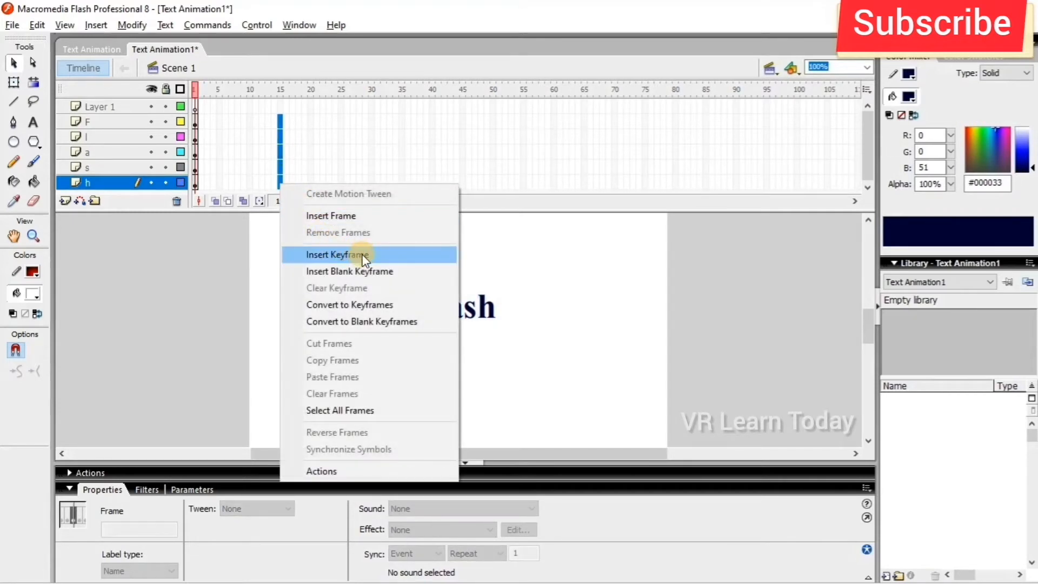
left_click(338, 254)
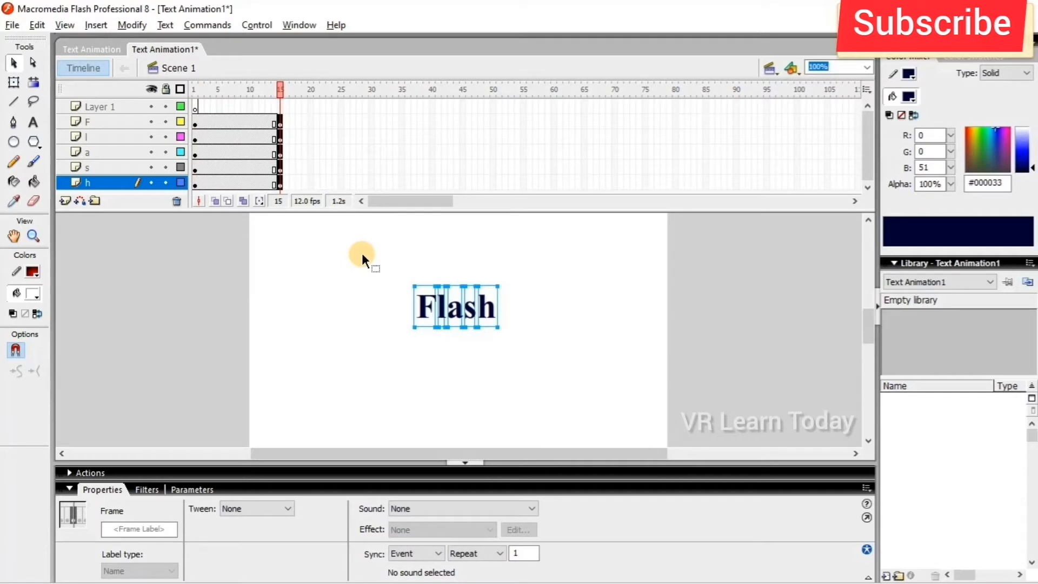
mouse_move(367, 259)
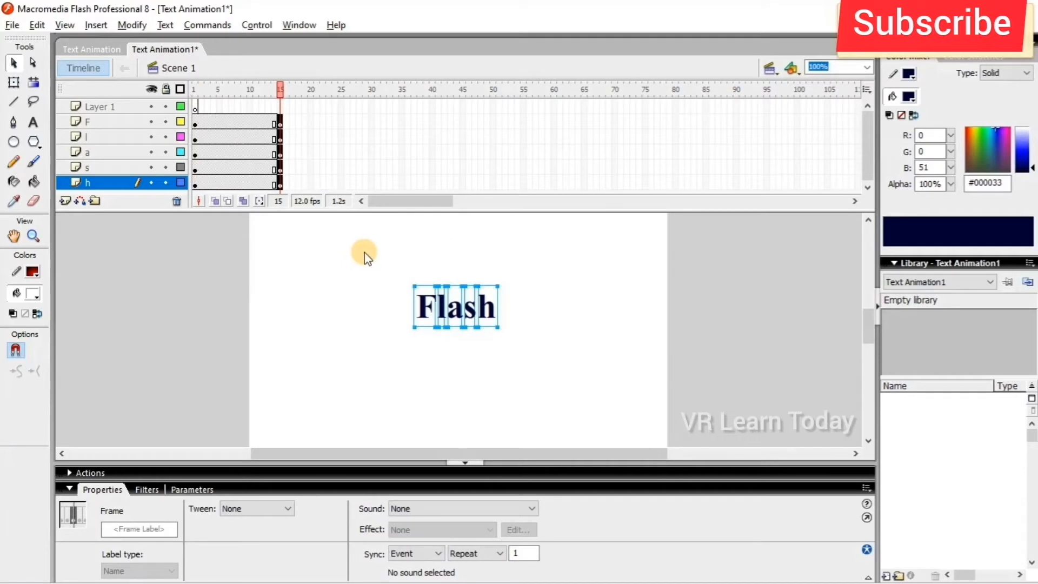
mouse_move(312, 206)
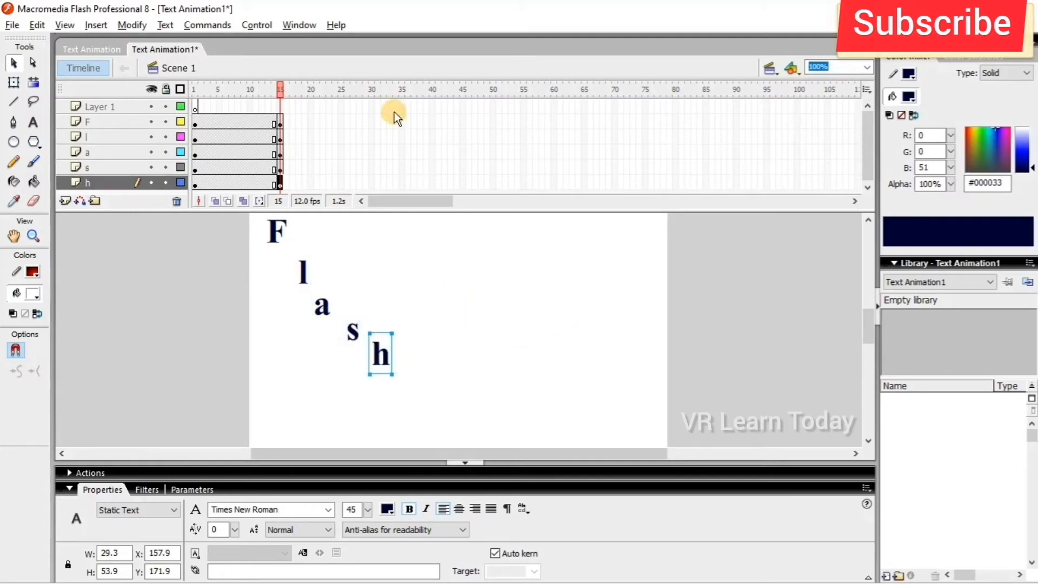
mouse_move(313, 128)
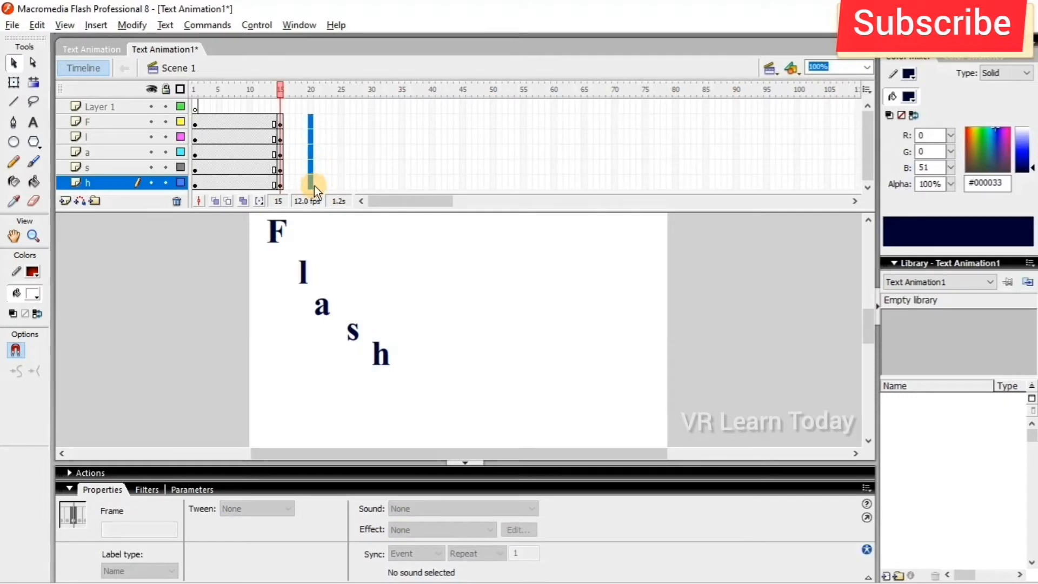
Insert keyframes at frame 20 on every layer and motion-tween the opening span.
right_click(312, 185)
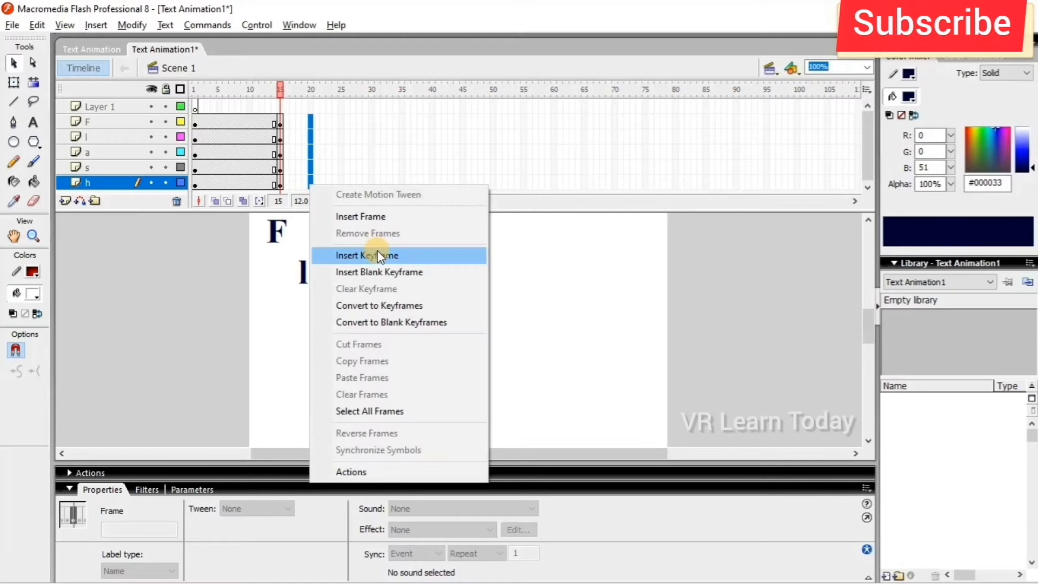
left_click(366, 255)
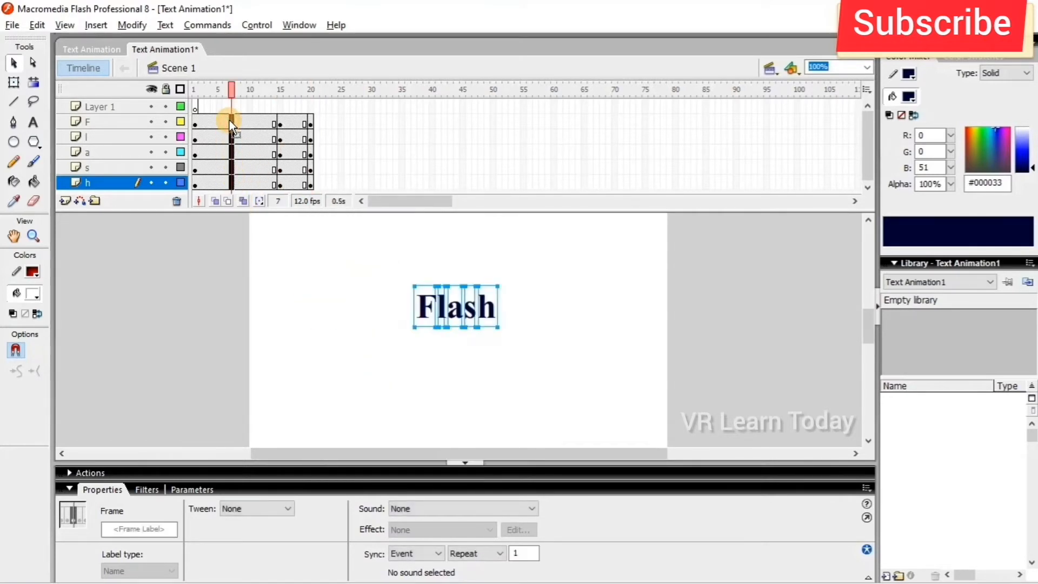
left_click(257, 508)
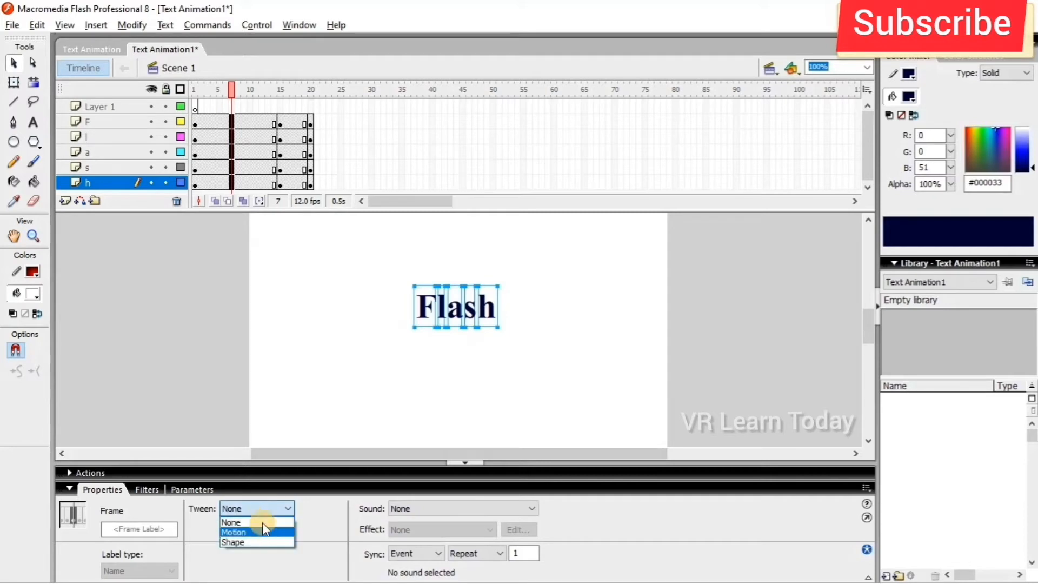
left_click(234, 532)
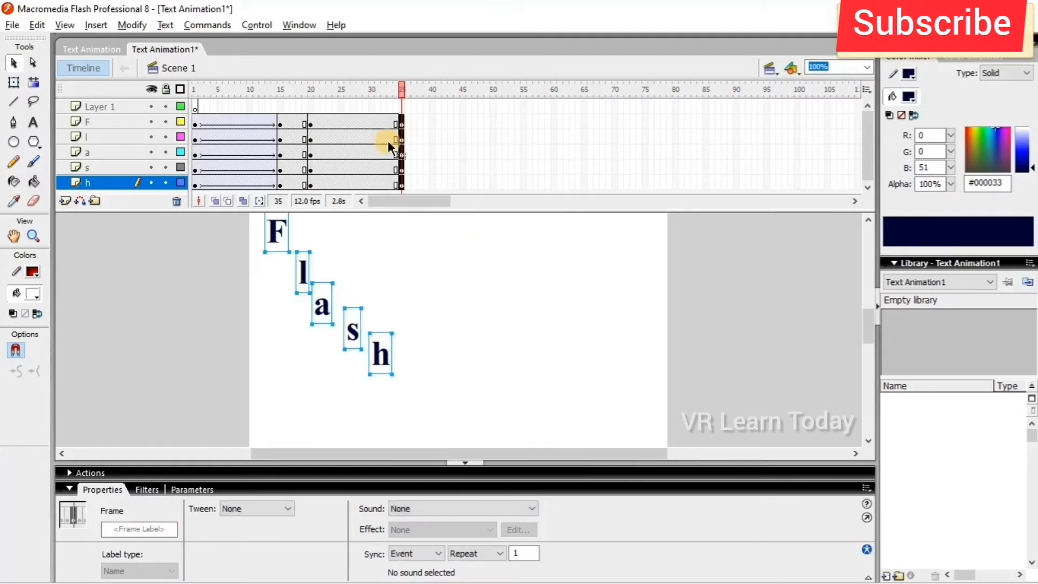
At frame 35, move the letter l into the diagonal line of letters.
left_click(403, 89)
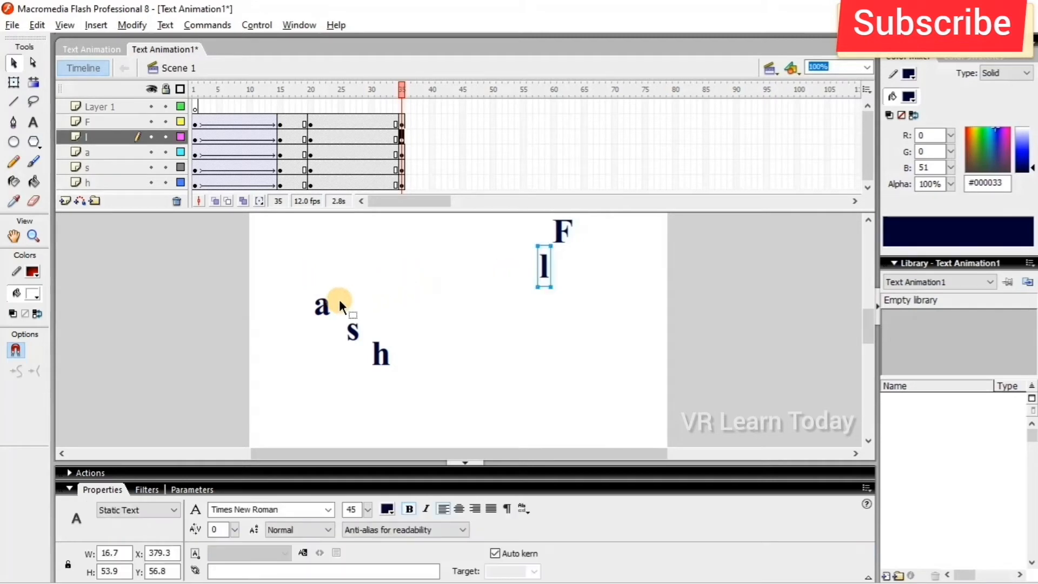
left_click_drag(321, 305, 464, 298)
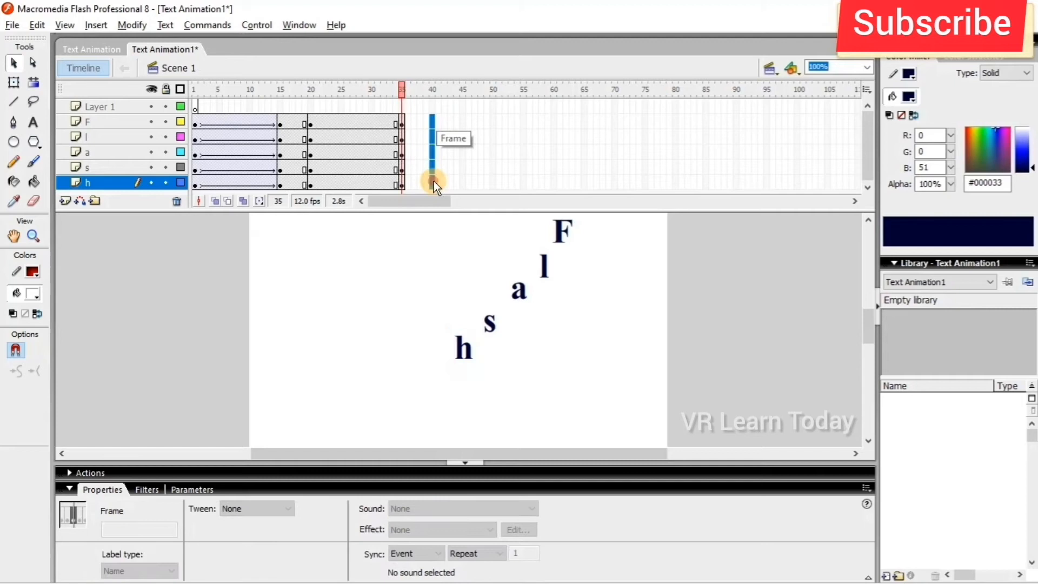
Insert keyframes at frame 40 on every layer and set the frames 20–35 span to a motion tween.
right_click(433, 182)
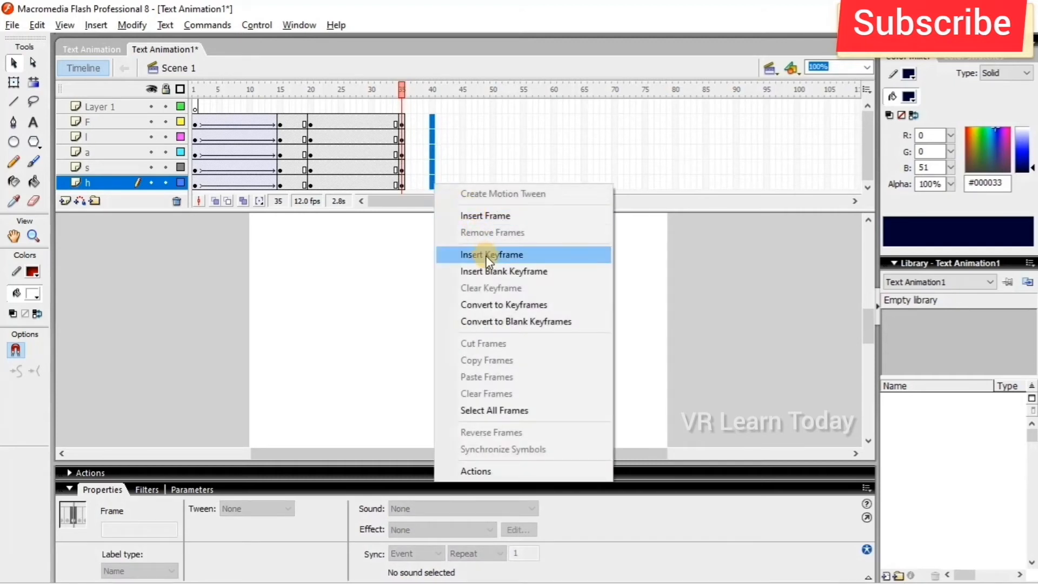
left_click(491, 254)
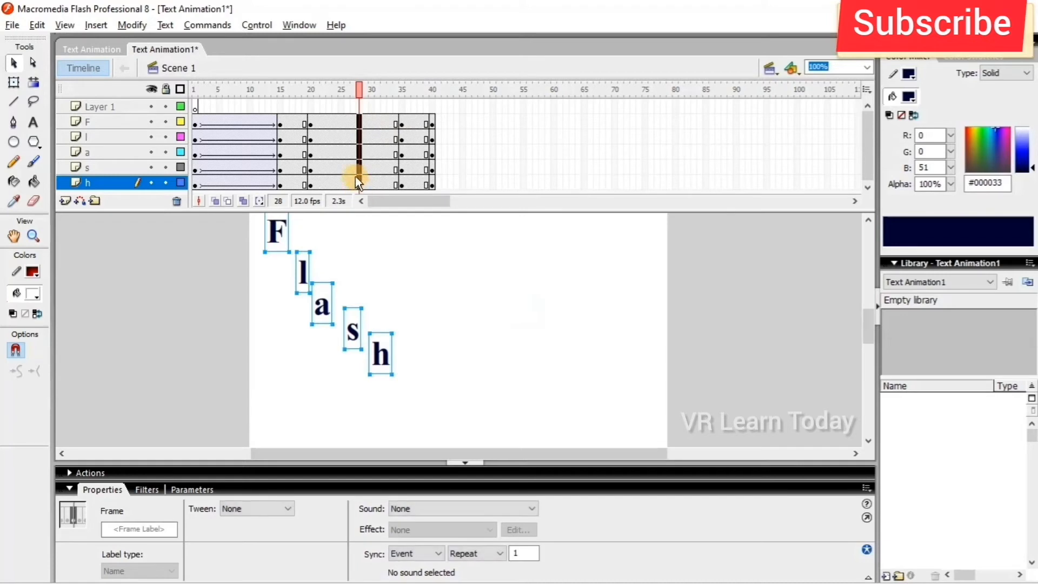
left_click(255, 508)
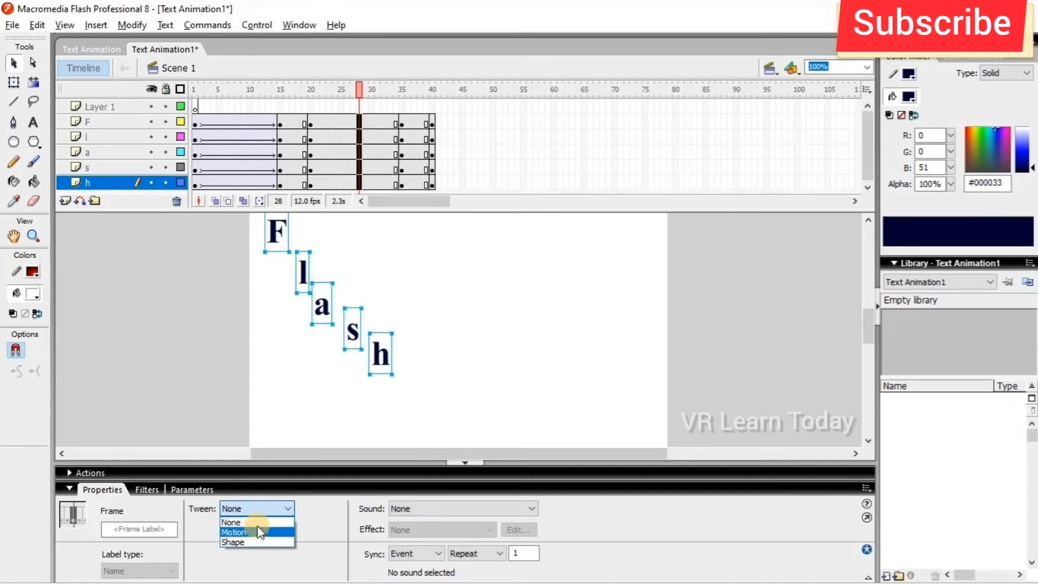
left_click(232, 521)
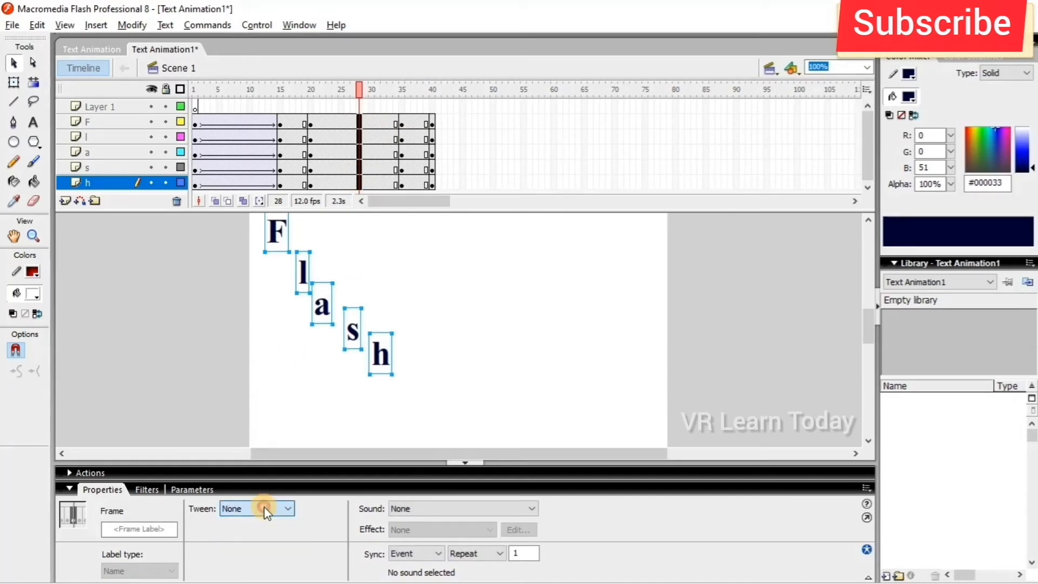
right_click(361, 126)
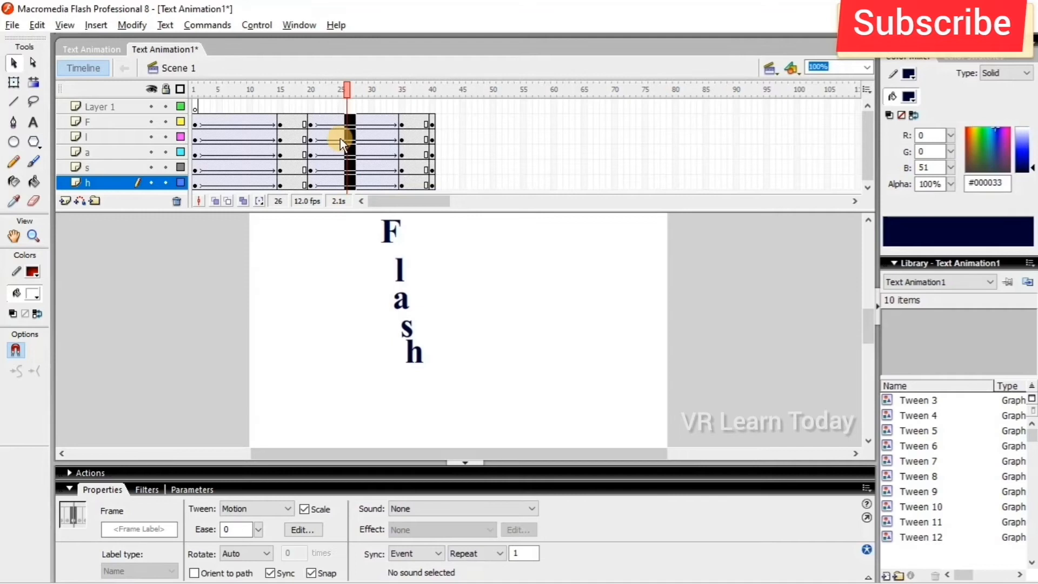
mouse_move(523, 128)
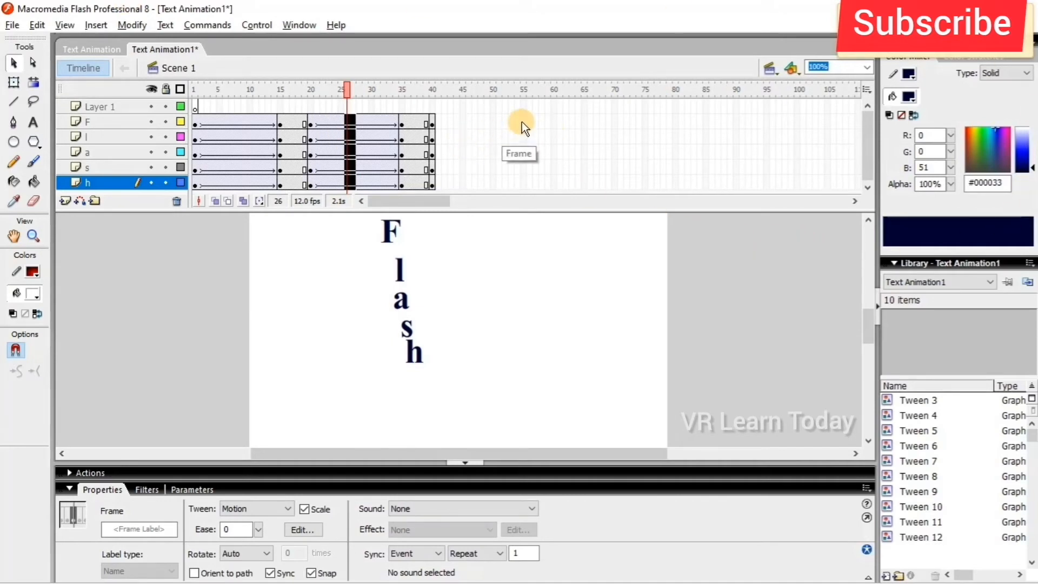
Insert keyframes at frame 55 on every letter layer.
left_click(433, 88)
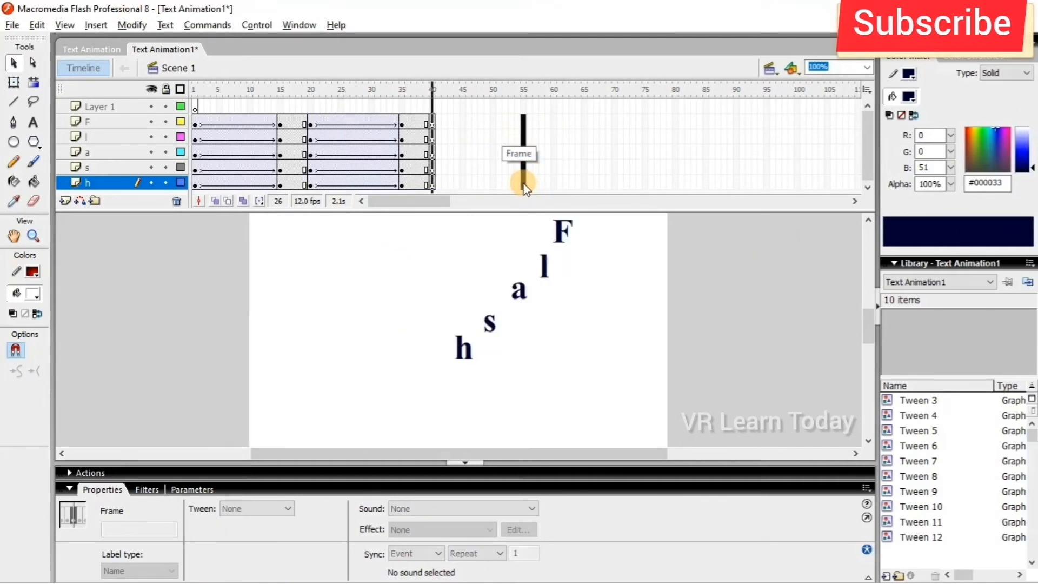
right_click(523, 188)
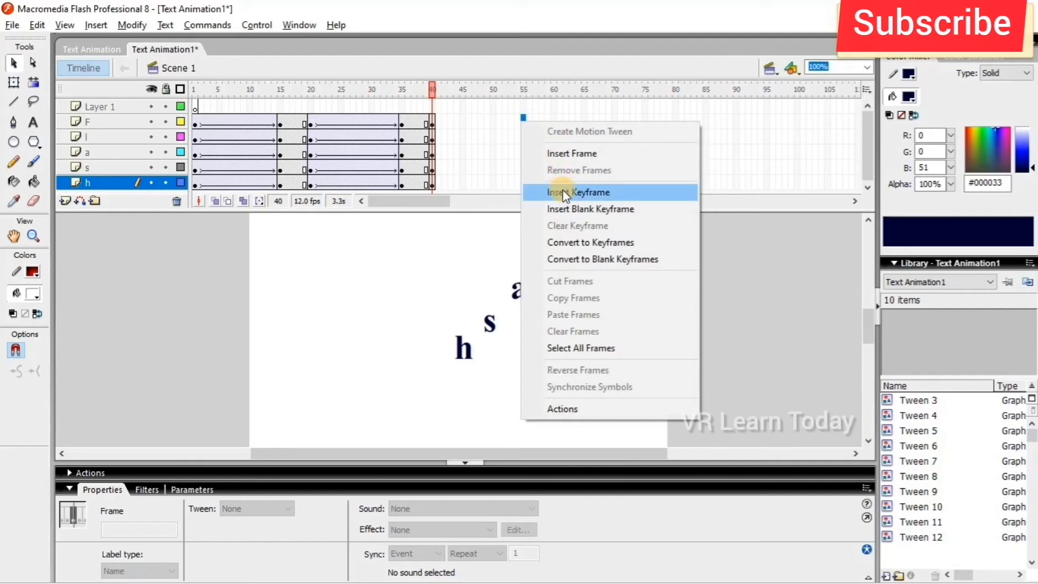
left_click(578, 193)
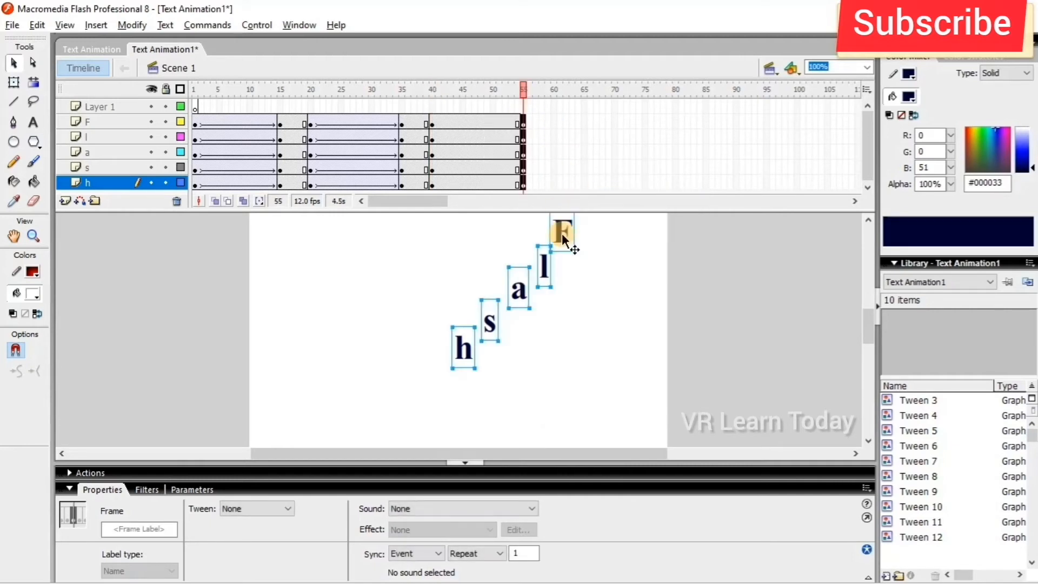
Reposition F, a and h so the letters spell Flash in a horizontal row.
left_click(631, 278)
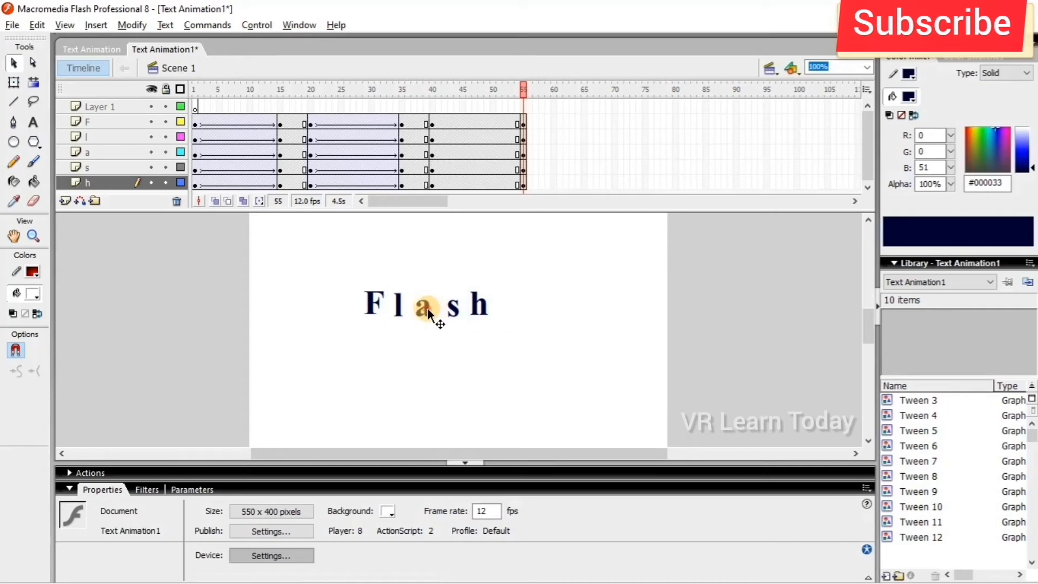
left_click(428, 305)
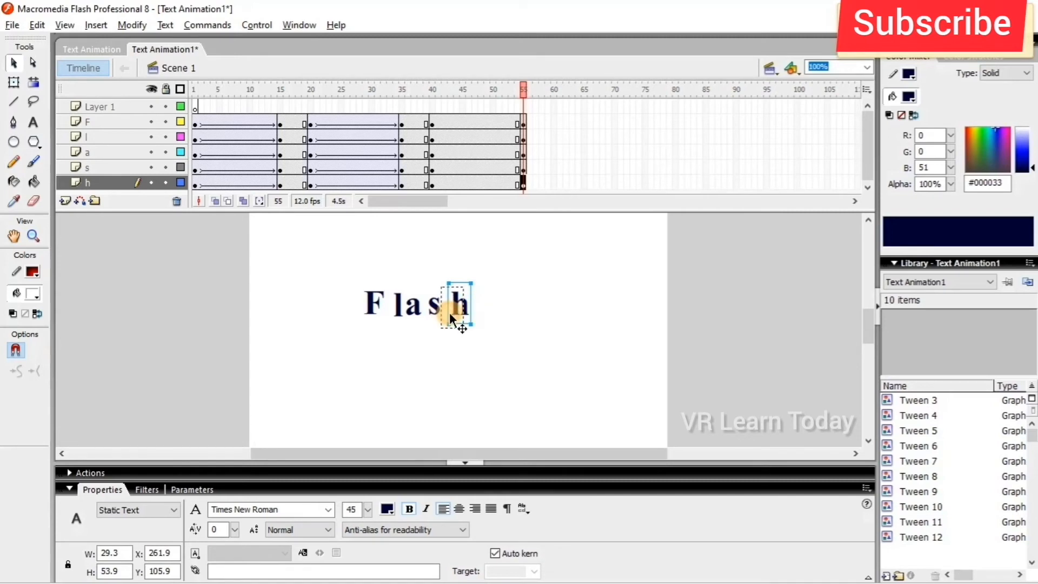
left_click_drag(456, 318, 368, 334)
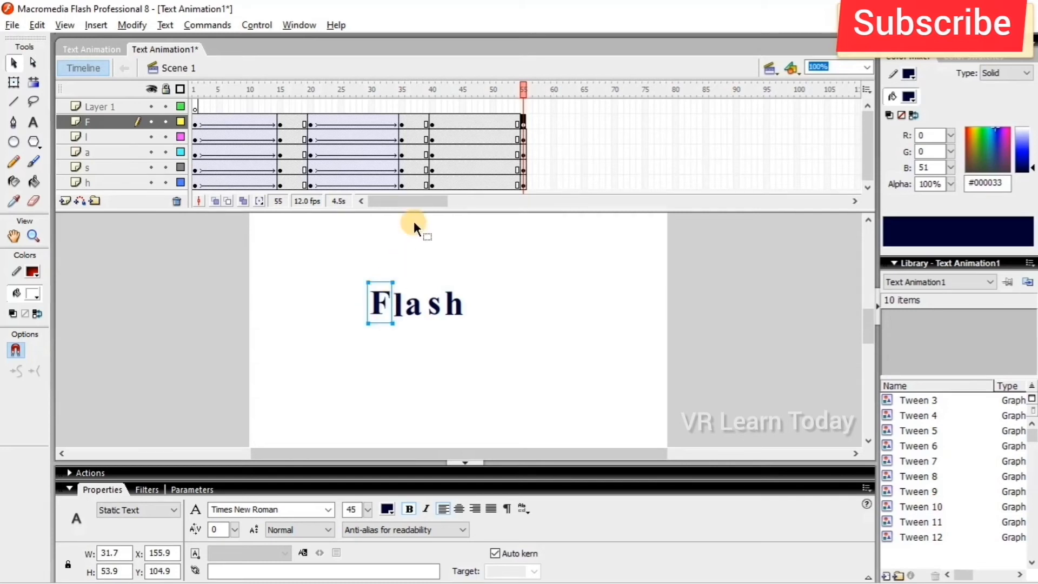
Create a motion tween across frames 40–55 so the letters gather into the word.
left_click(474, 181)
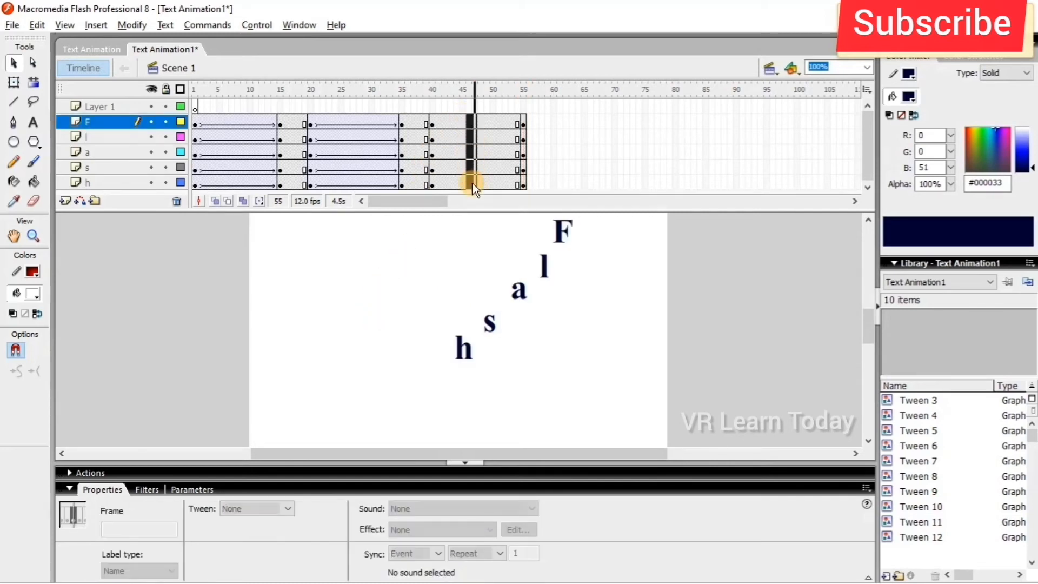
right_click(474, 182)
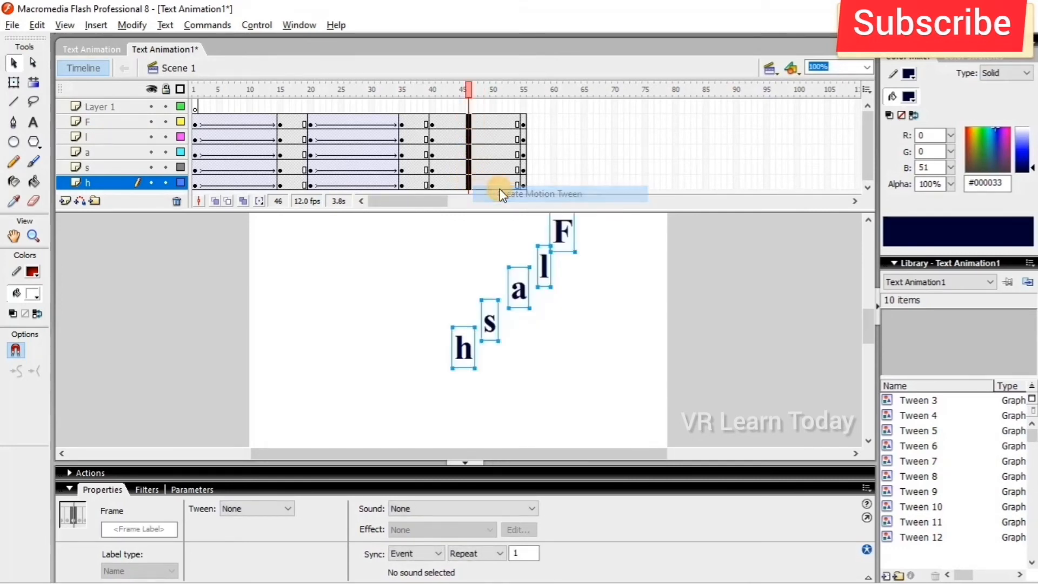
left_click(543, 193)
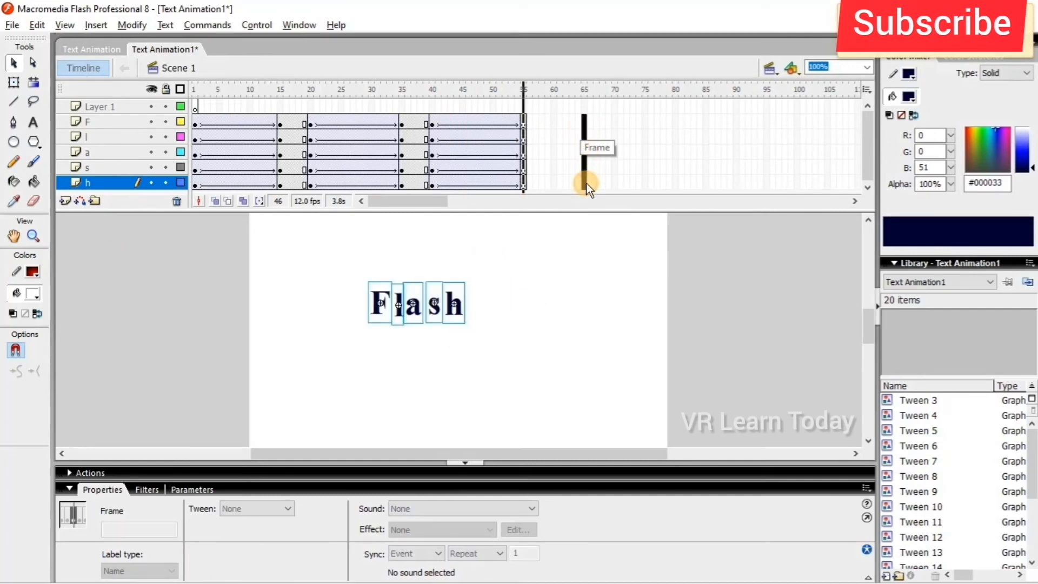
Insert keyframes at frame 65 on every layer to hold the finished word.
right_click(585, 184)
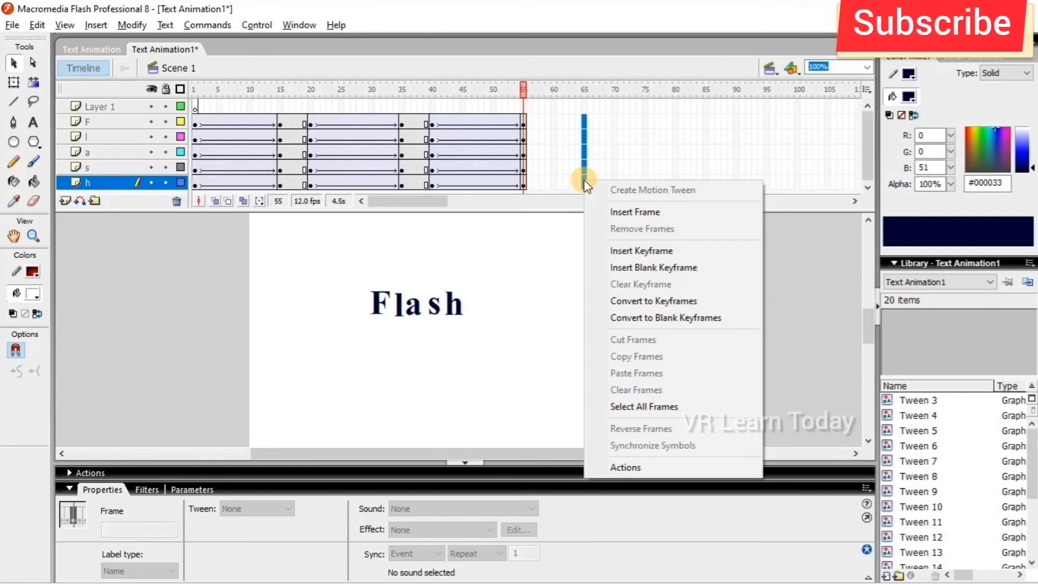
mouse_move(646, 250)
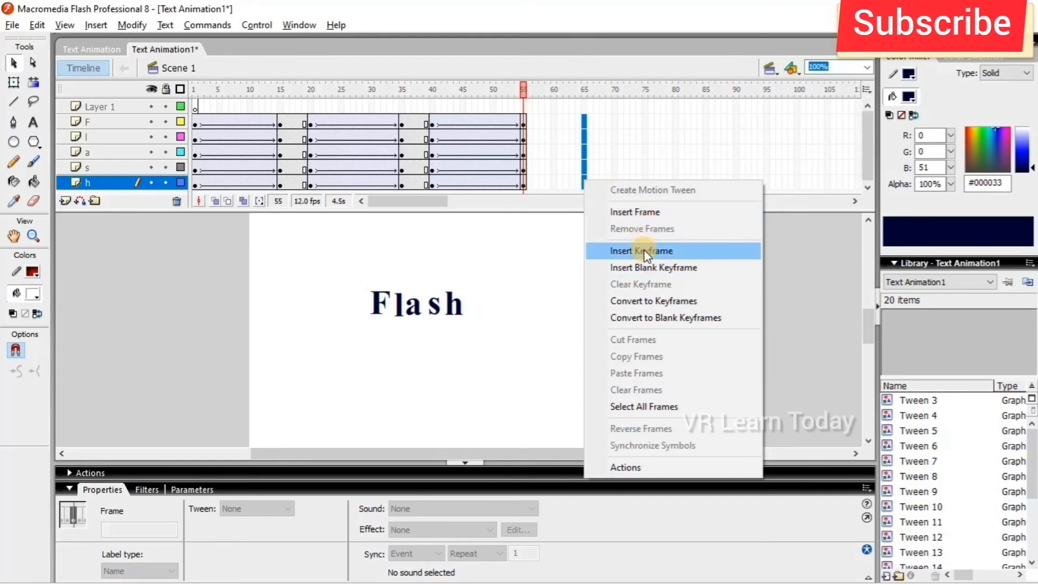
left_click(640, 250)
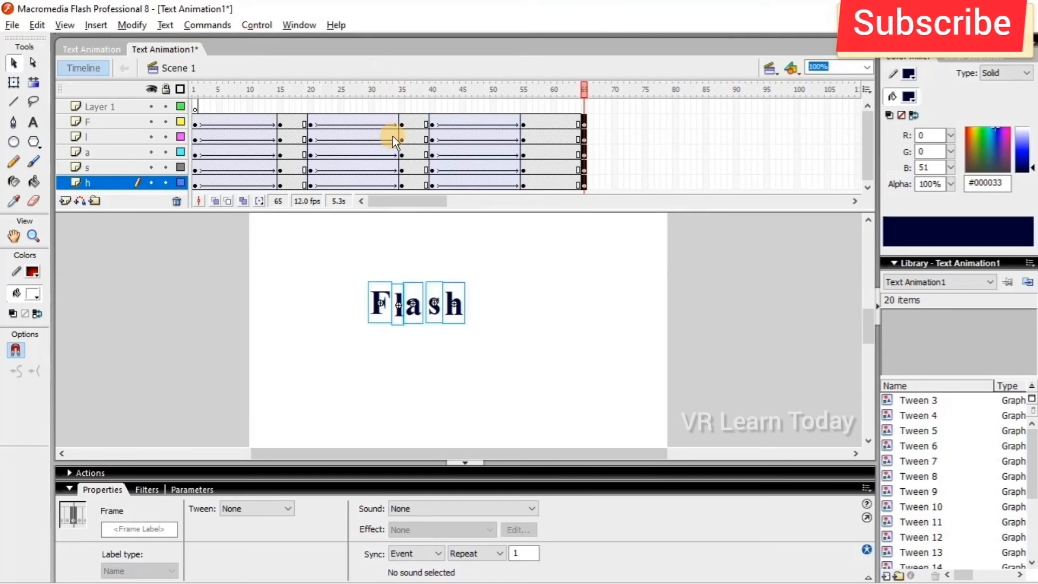
Run Test Movie and maximize the test window to full screen.
left_click(257, 25)
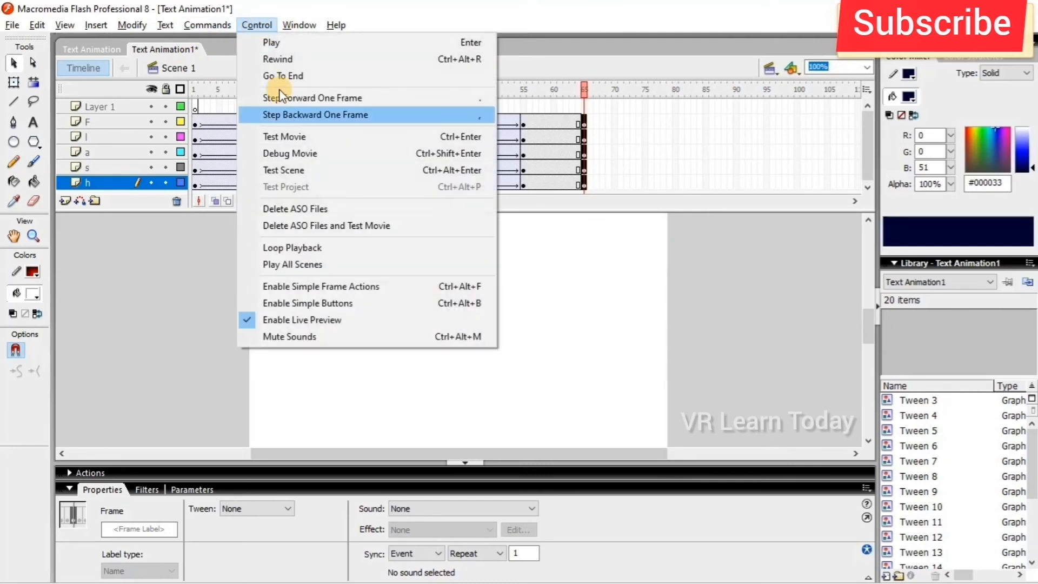
left_click(316, 115)
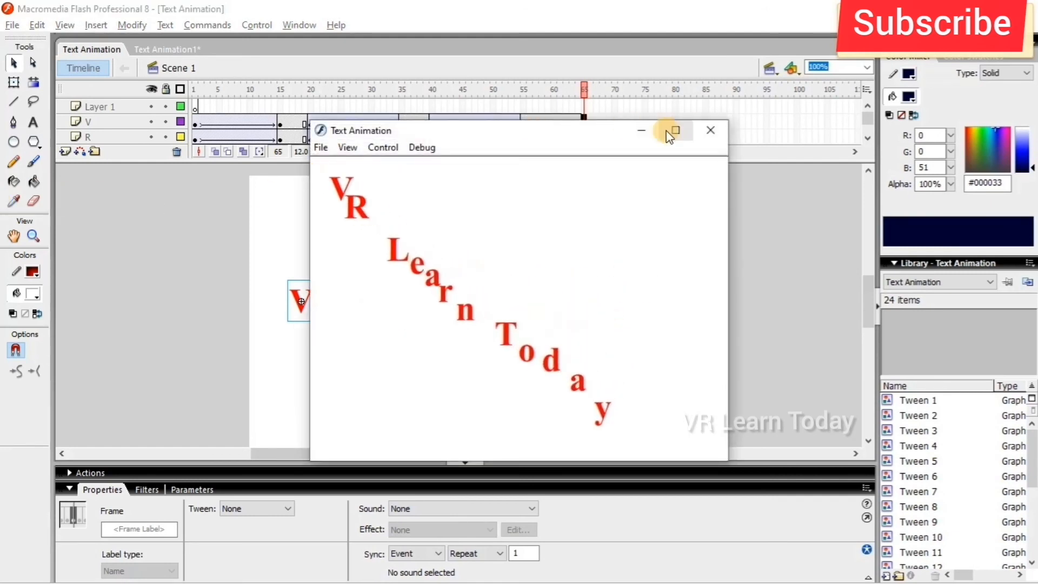
left_click(673, 131)
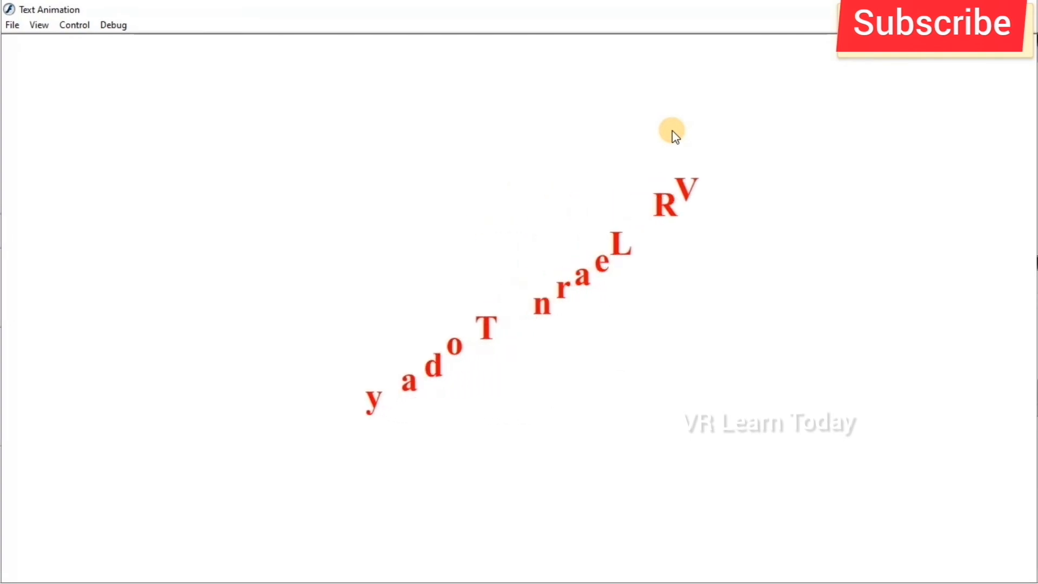